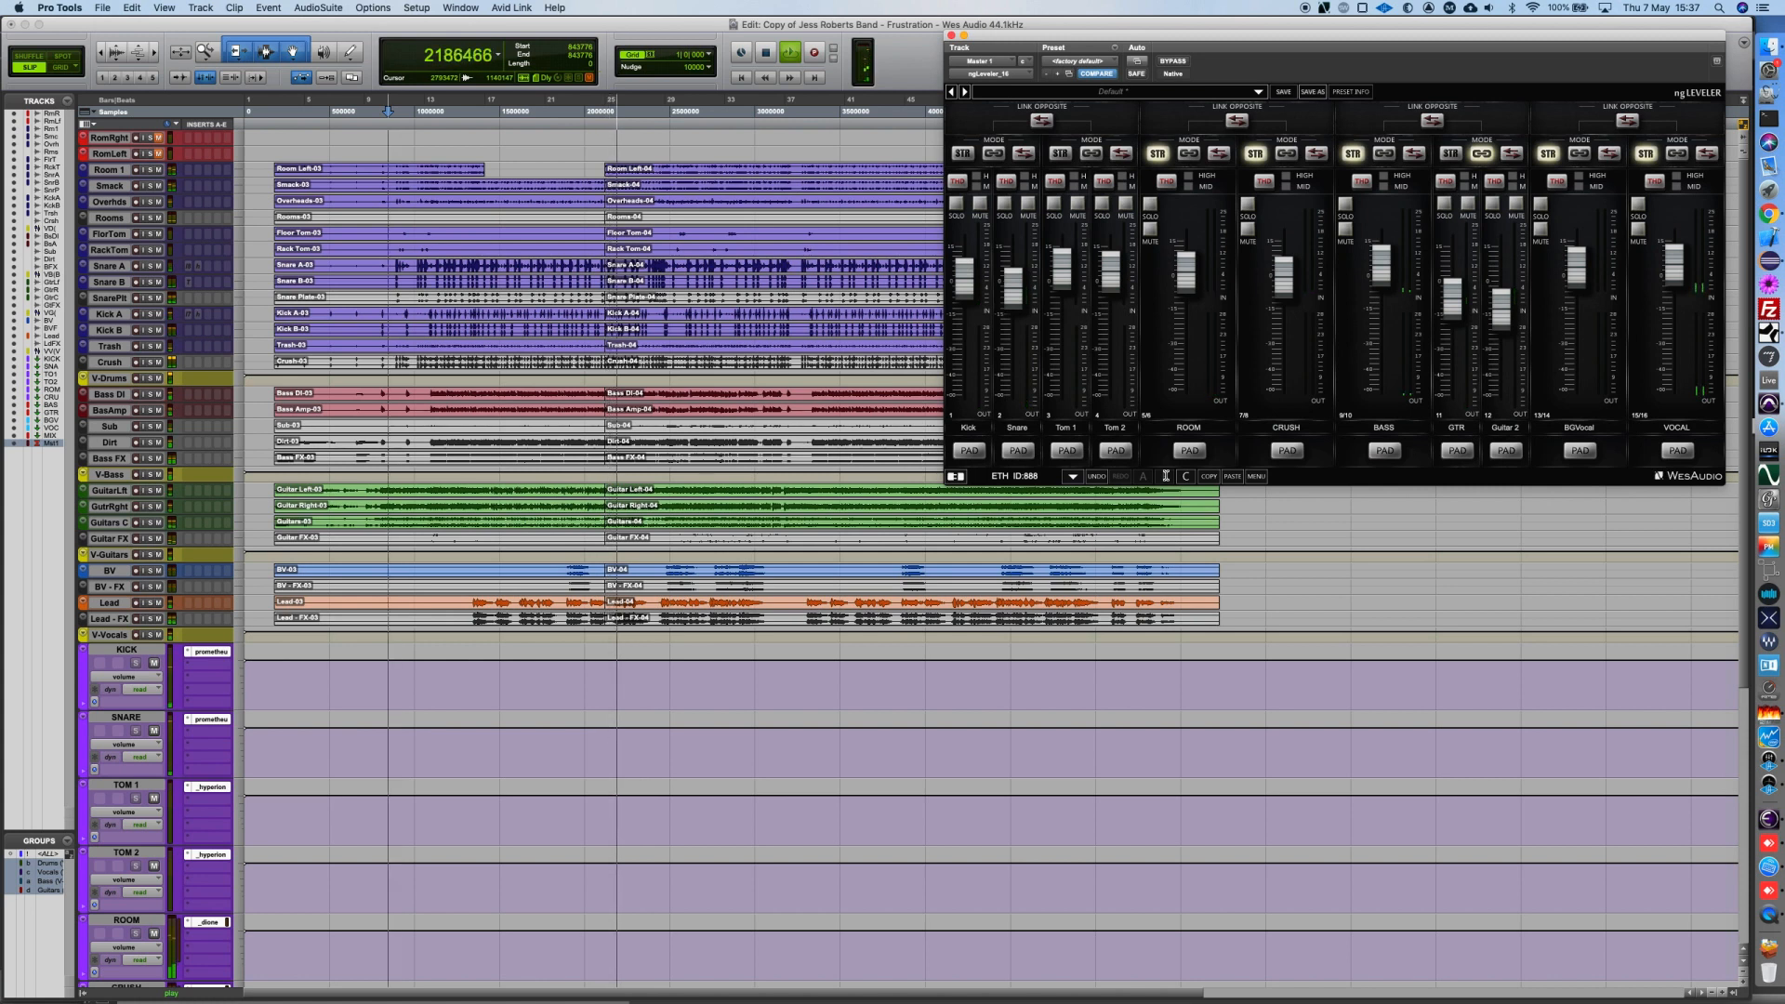
Recall the ngLeveler's B settings slot in place of slot C during playback
left_click(1164, 476)
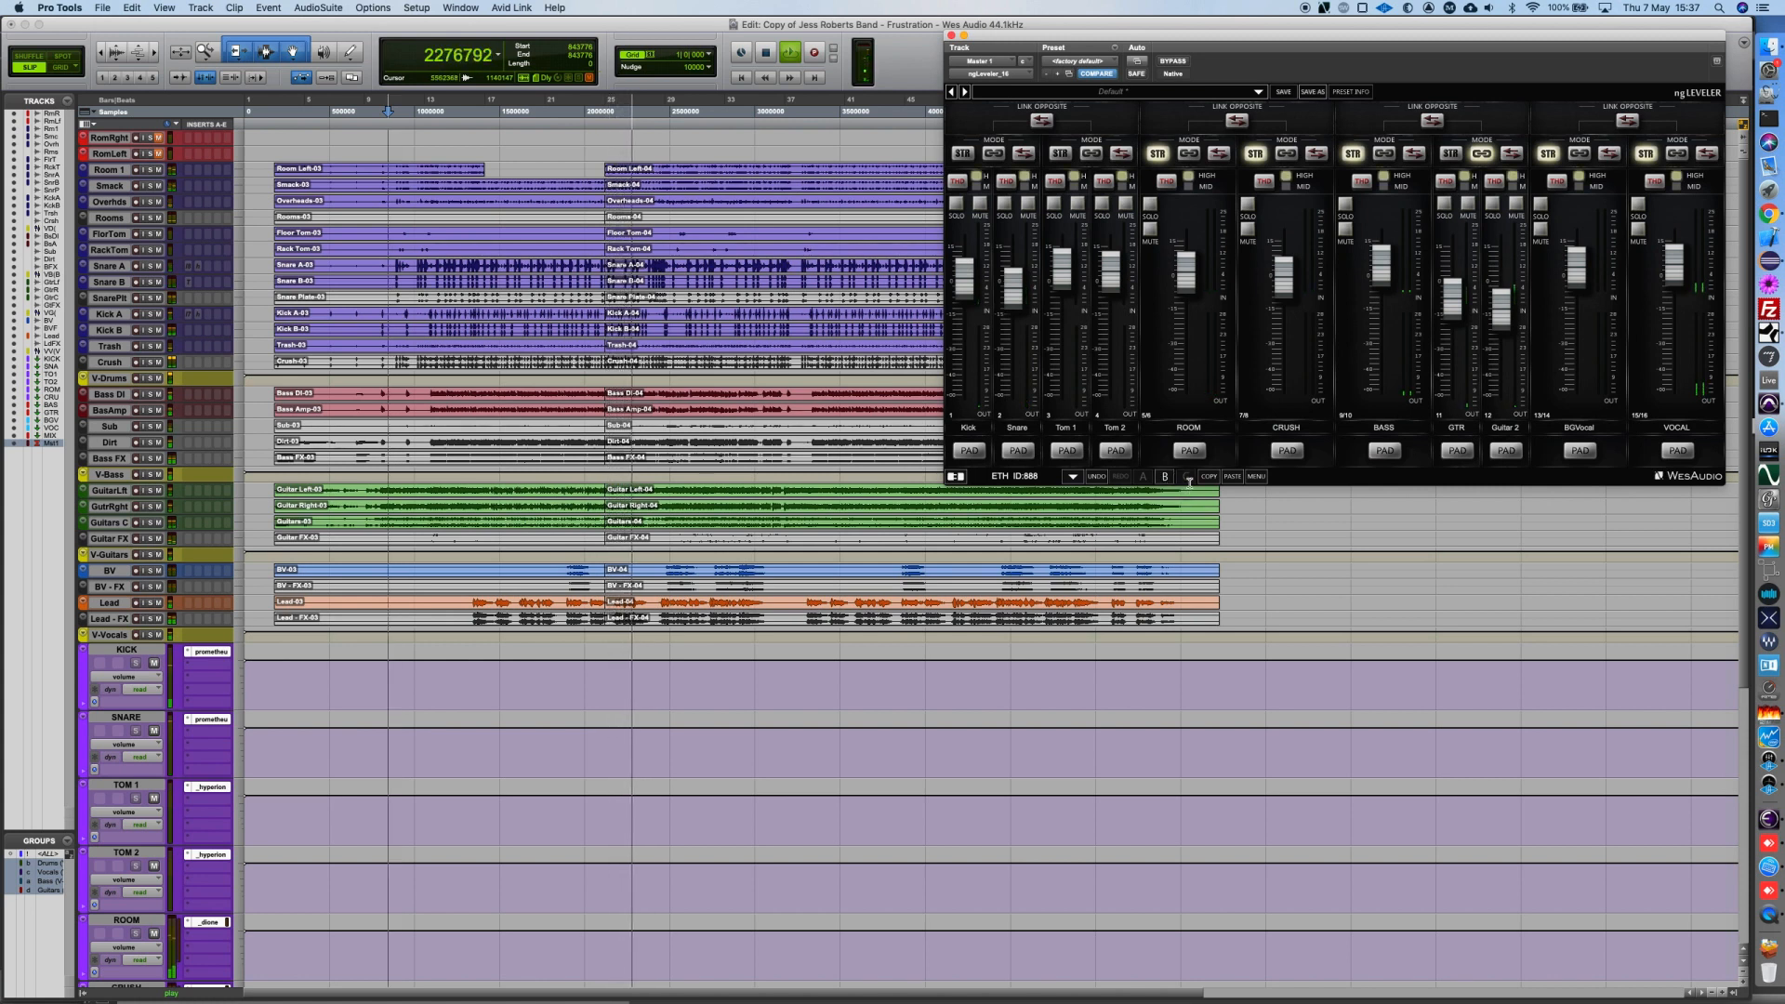